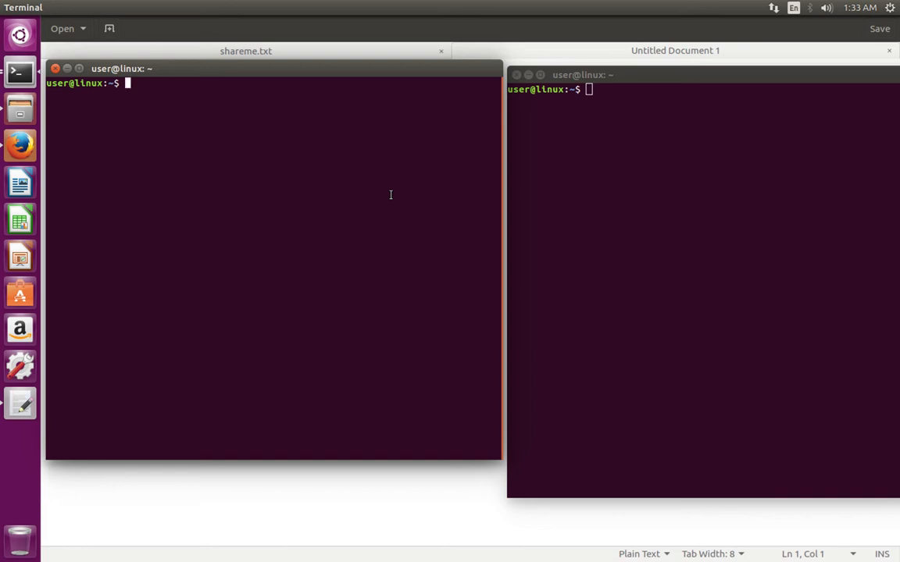
{"action": "mouse_move", "coordinate": [357, 193]}
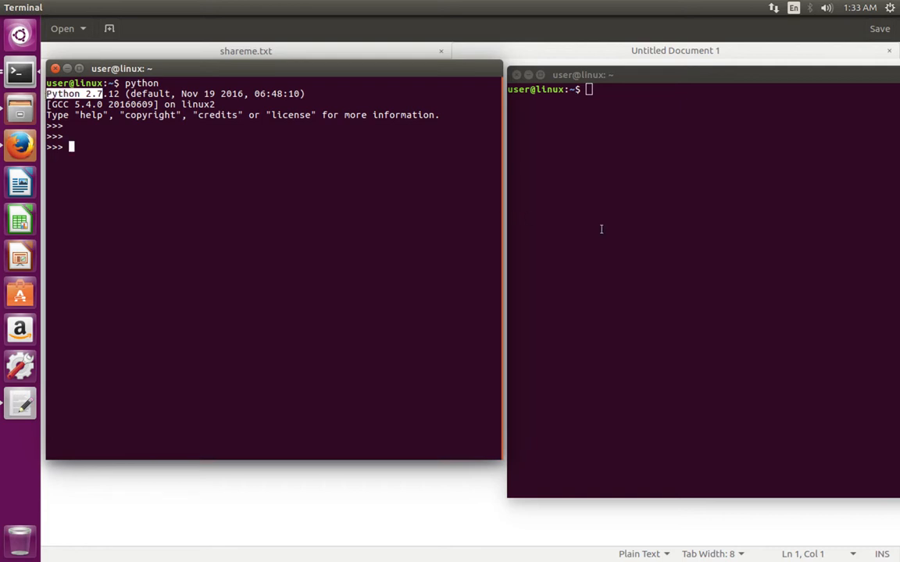
Launch the Python 3 interactive shell in the right terminal with python3.
{"action": "type", "text": "py"}
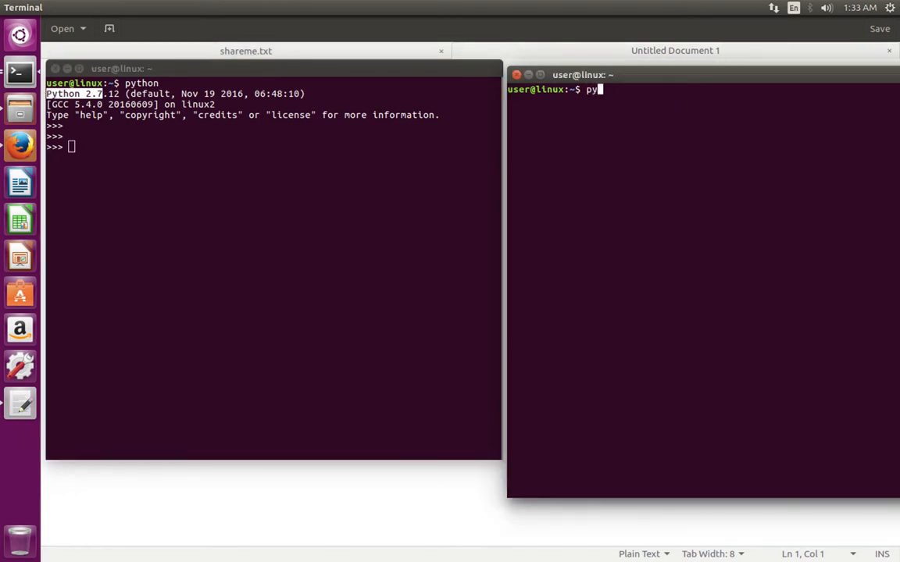
{"action": "type", "text": "thon3"}
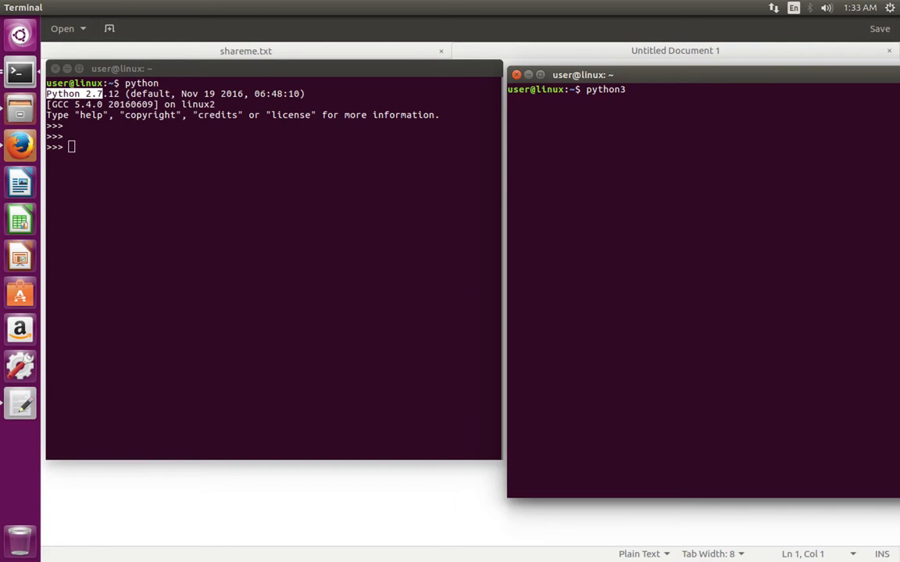
{"action": "key", "text": "Return"}
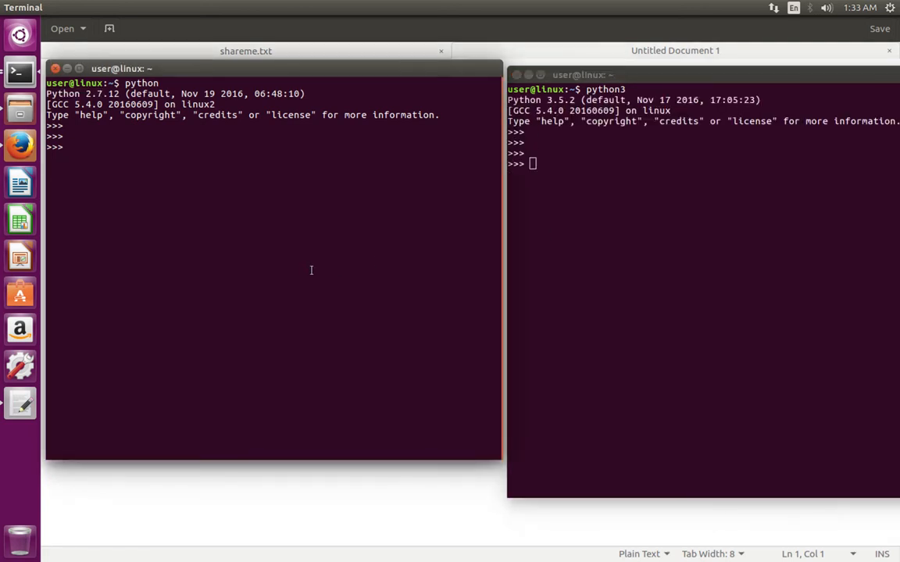
Assign a = 100/23 in the Python 2.7 shell.
{"action": "type", "text": "1"}
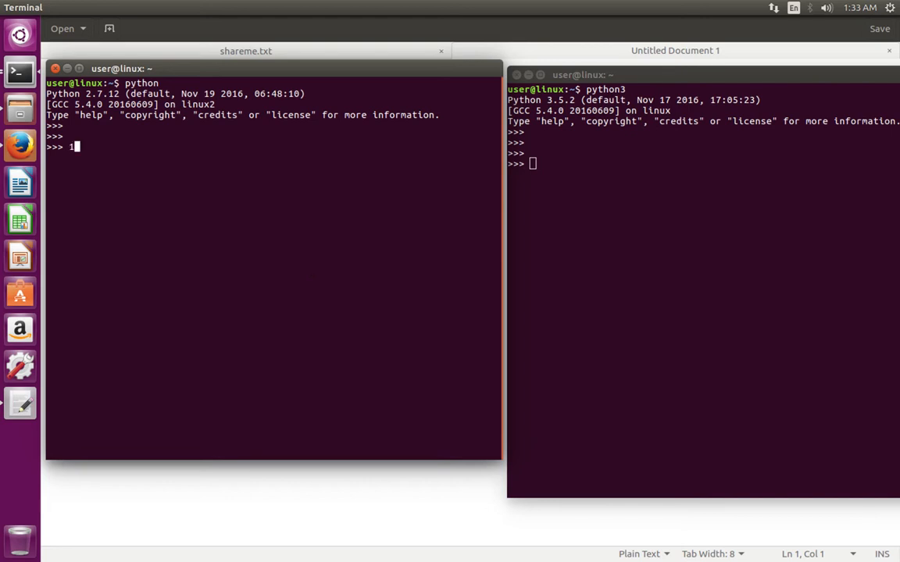
{"action": "type", "text": "00"}
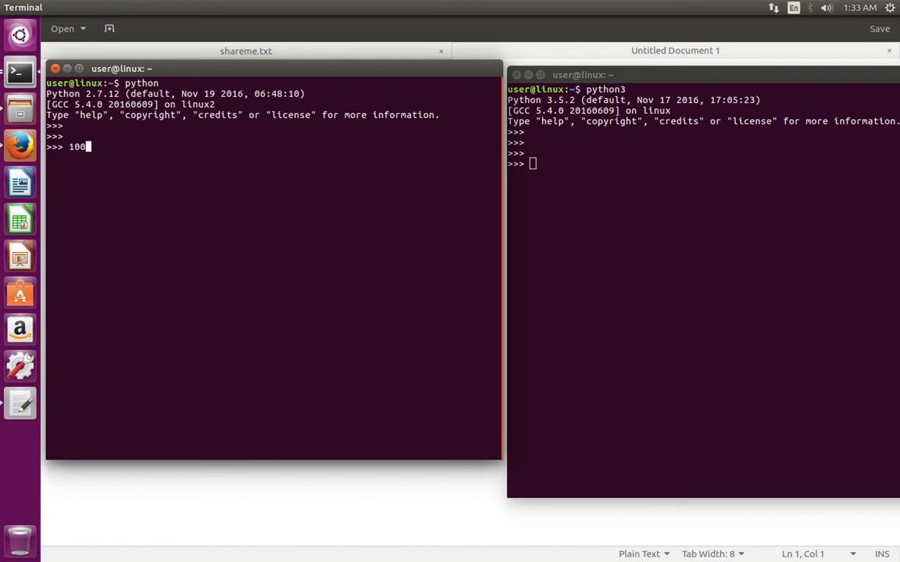
{"action": "type", "text": "/2"}
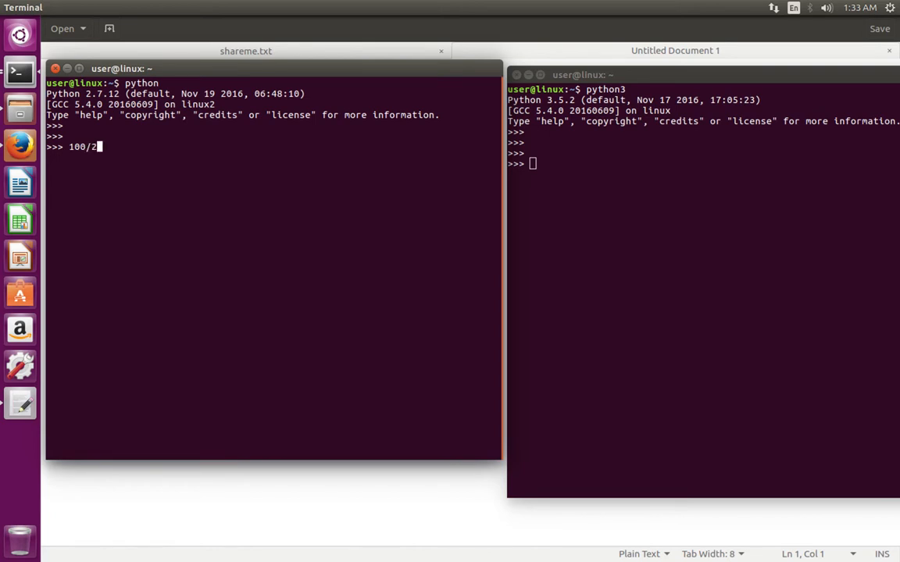
{"action": "type", "text": "3"}
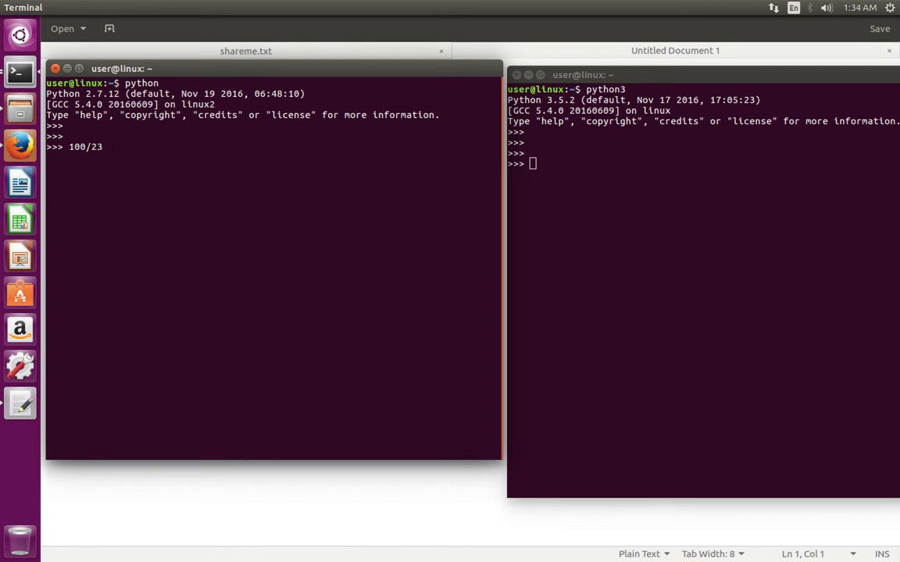
{"action": "type", "text": "a ="}
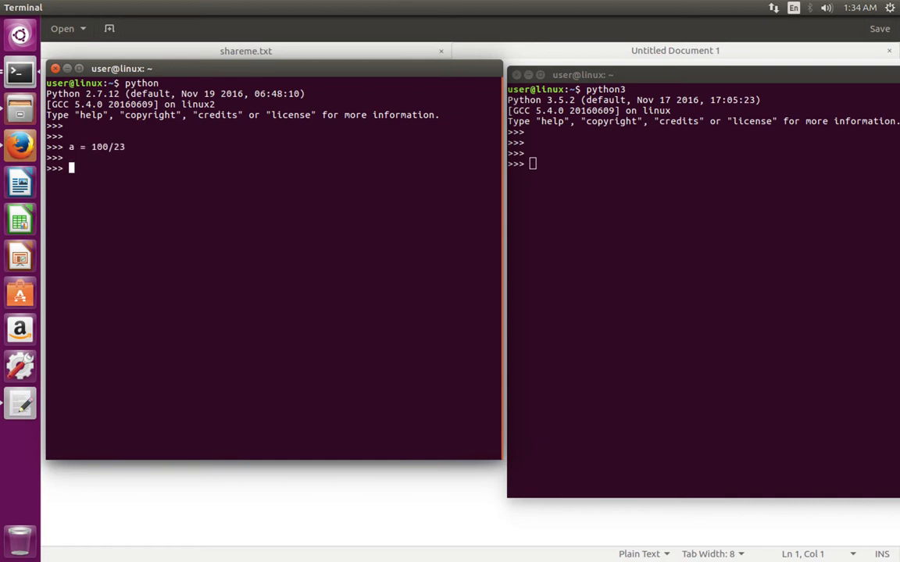
Show print(a) gives 4 and type(a) gives int, highlighting 'int'.
{"action": "type", "text": "print"}
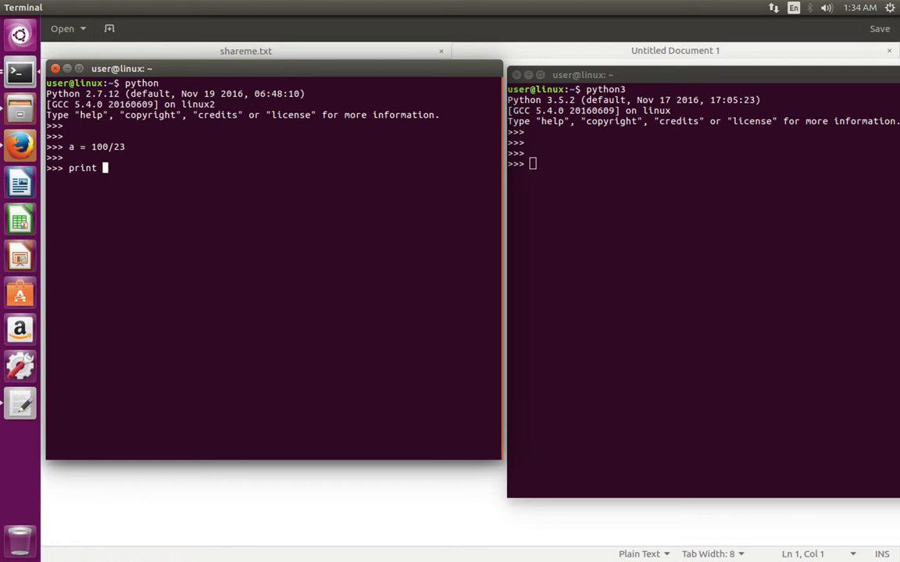
{"action": "type", "text": "(a"}
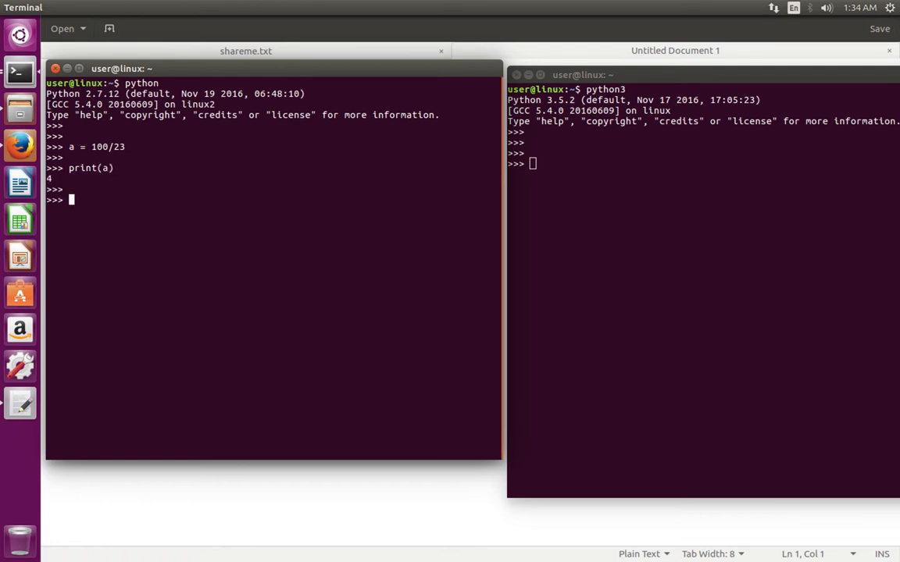
{"action": "type", "text": "print(a)"}
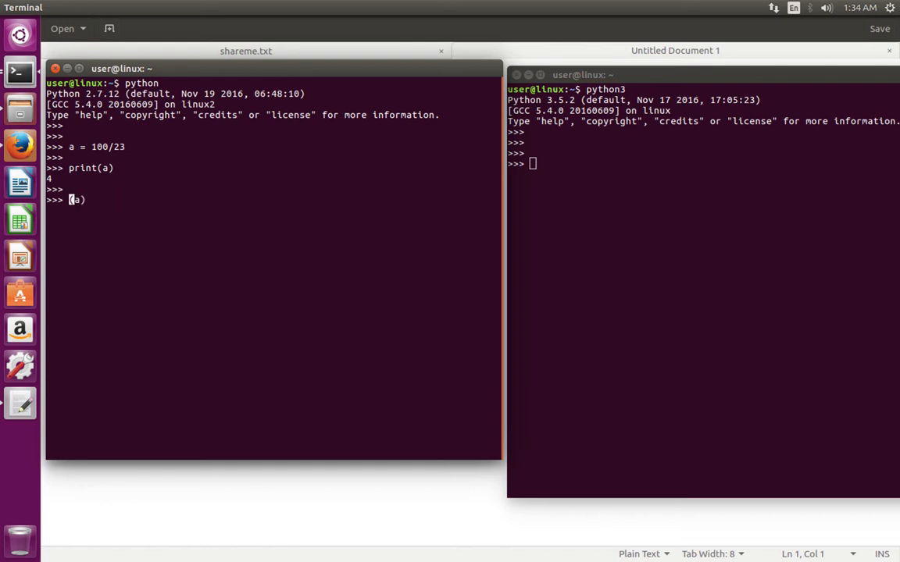
{"action": "type", "text": "type"}
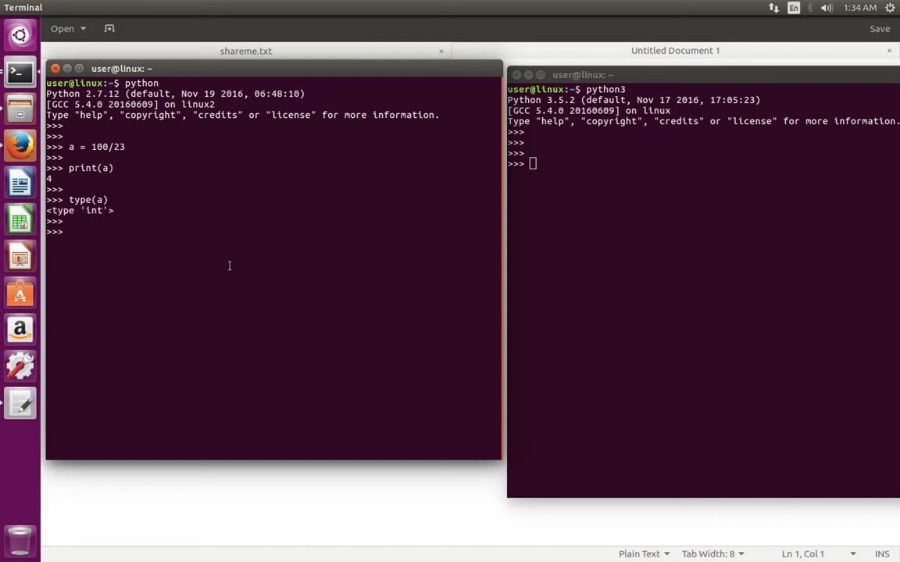
{"action": "double_click", "coordinate": [94, 210]}
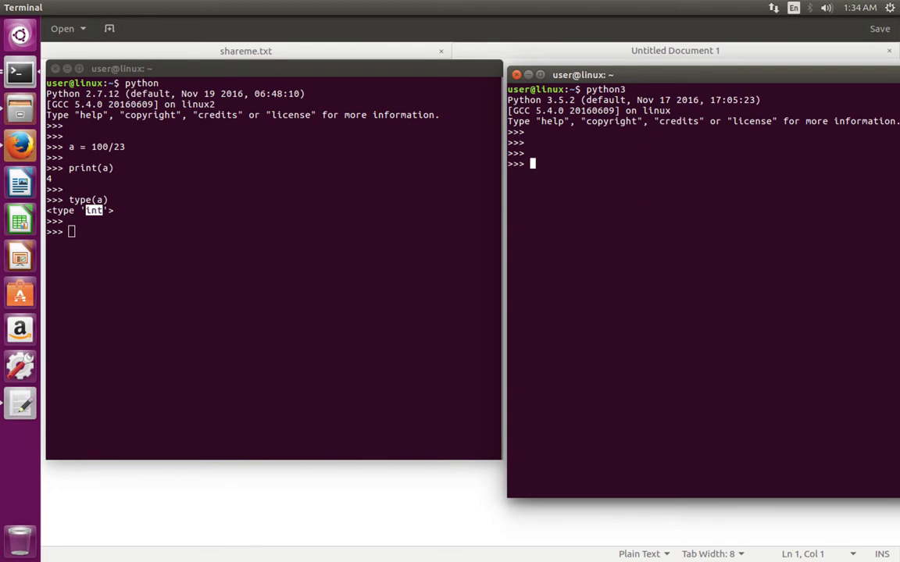
Assign a = 100/23 in Python 3.5 and show it prints 4.3478260869565215 with type float.
{"action": "type", "text": "a = 100"}
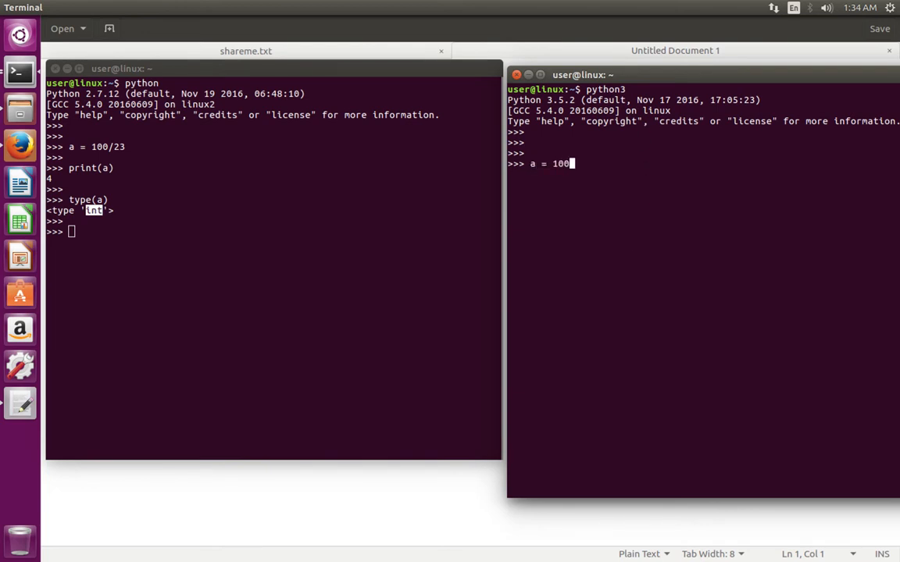
{"action": "type", "text": "/23"}
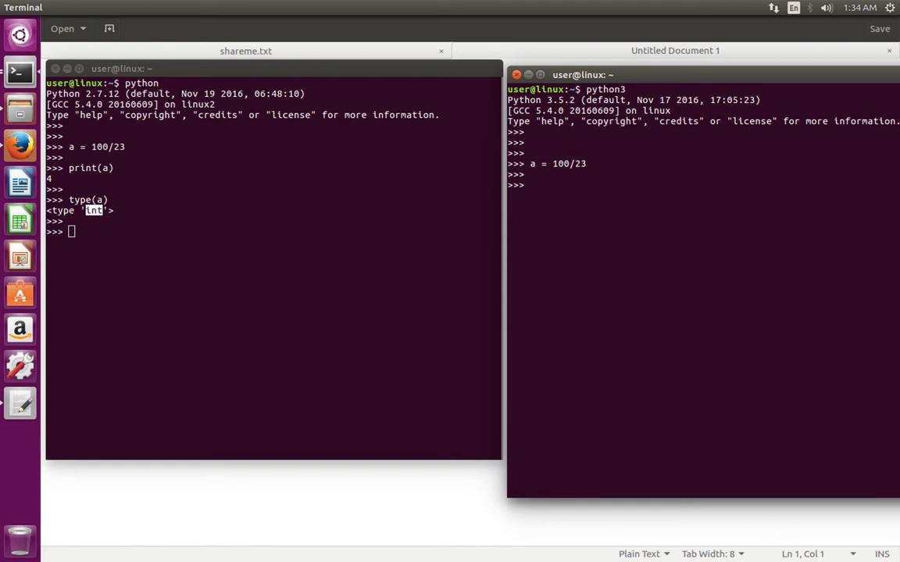
{"action": "type", "text": "print(a"}
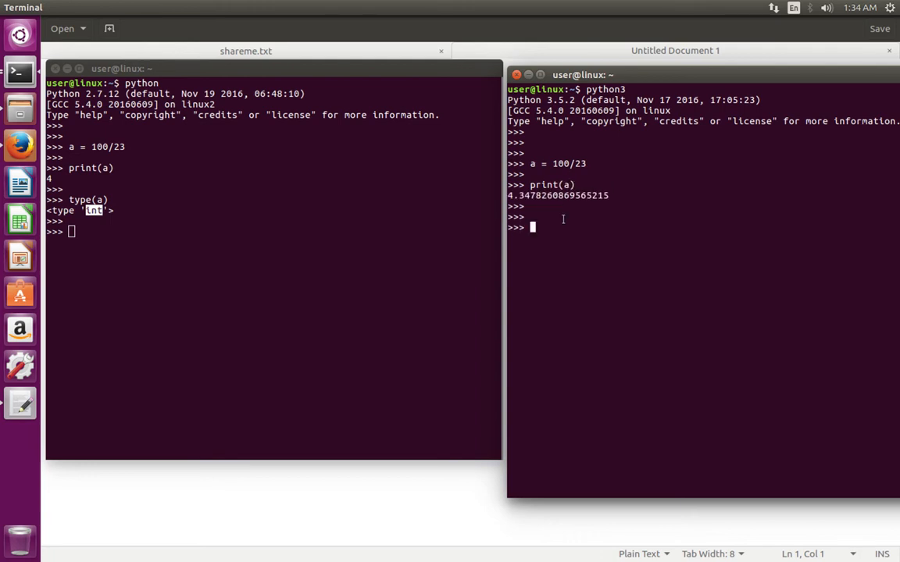
{"action": "type", "text": "type(a"}
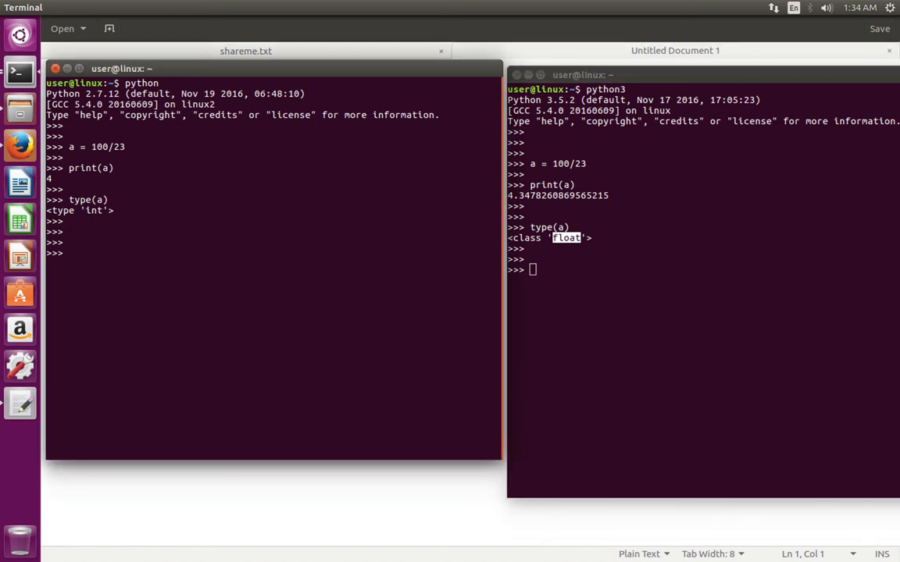
Enter from __future__ import division in the Python 2.7 shell.
{"action": "type", "text": "from"}
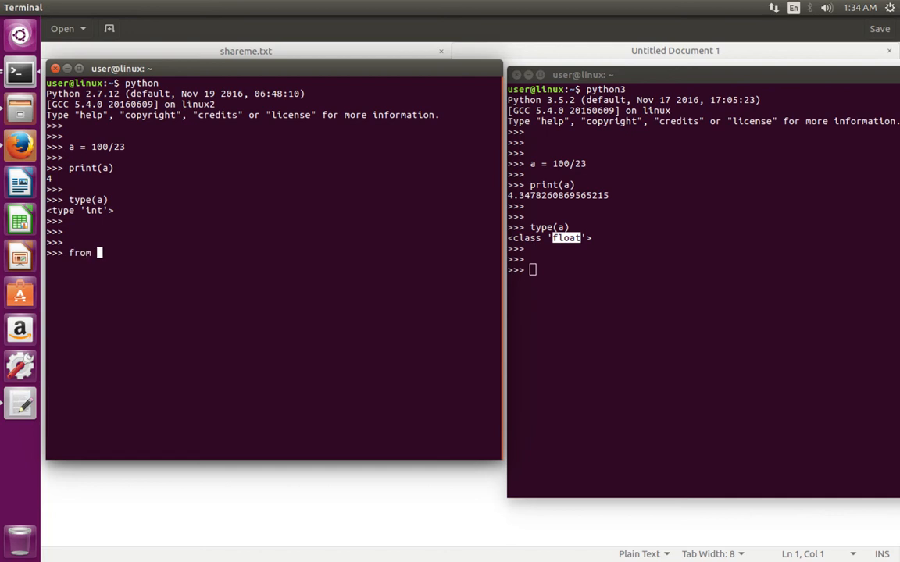
{"action": "type", "text": "__fut"}
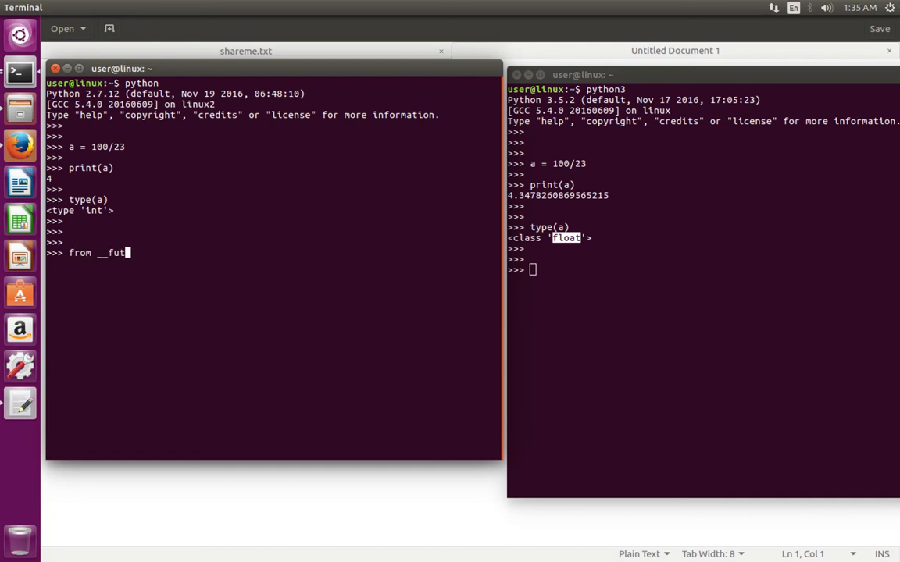
{"action": "type", "text": "e__"}
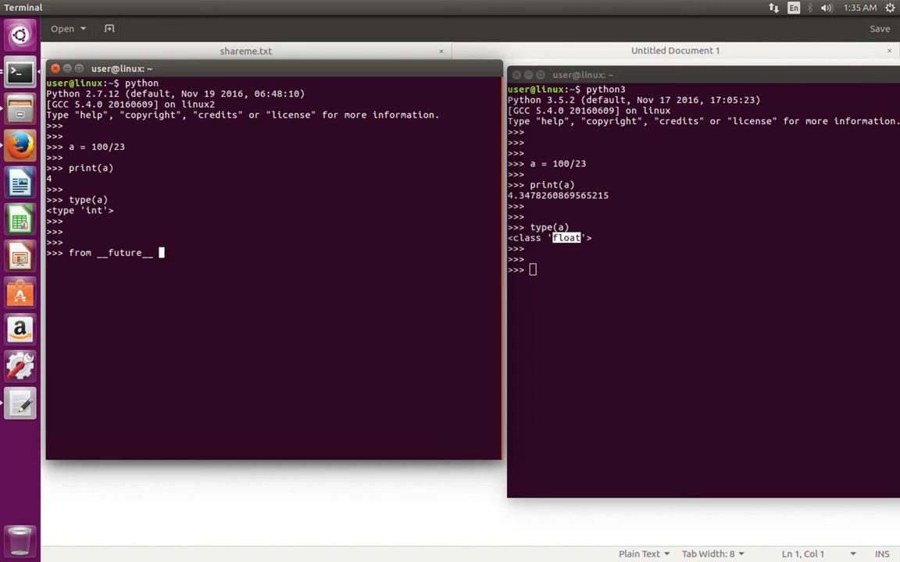
{"action": "type", "text": "import"}
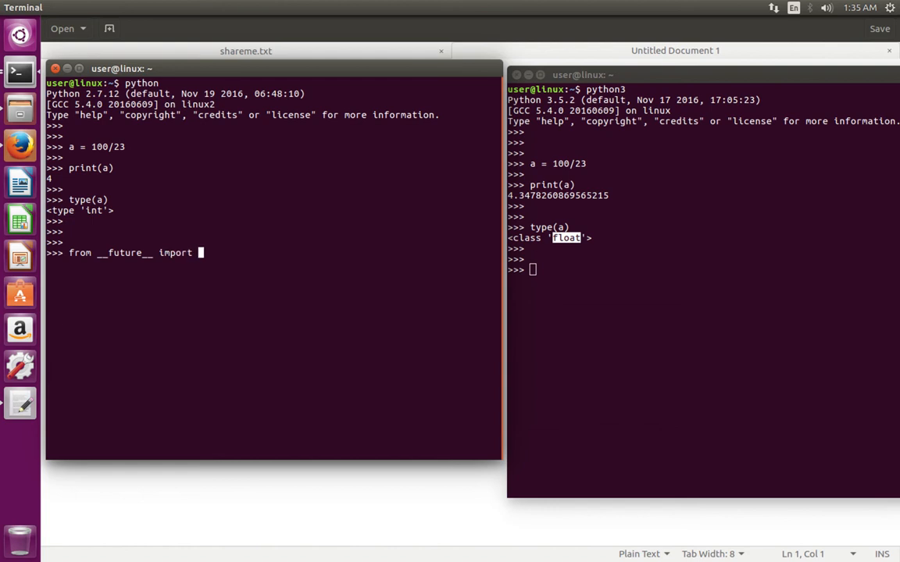
{"action": "type", "text": "division"}
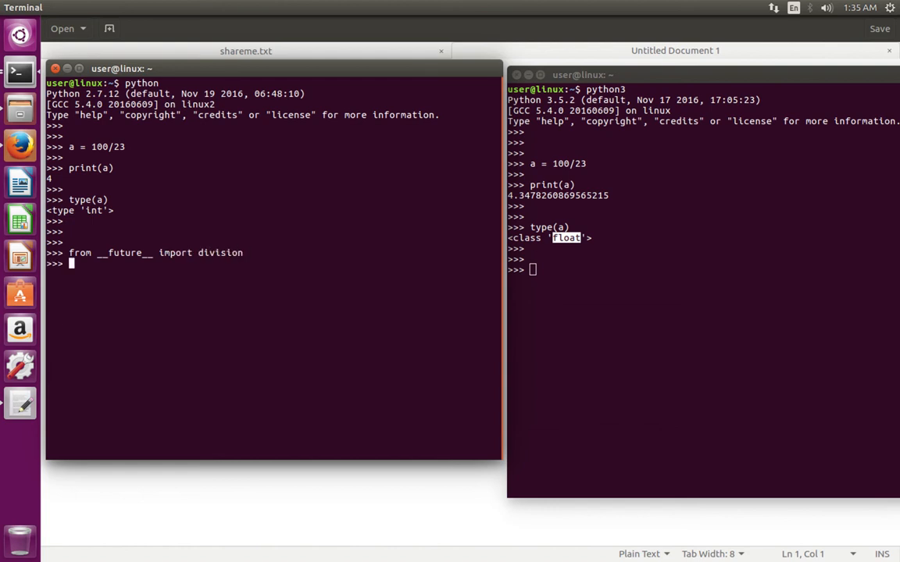
{"action": "type", "text": "from __future__ import division"}
{"action": "type", "text": "a = 100/23"}
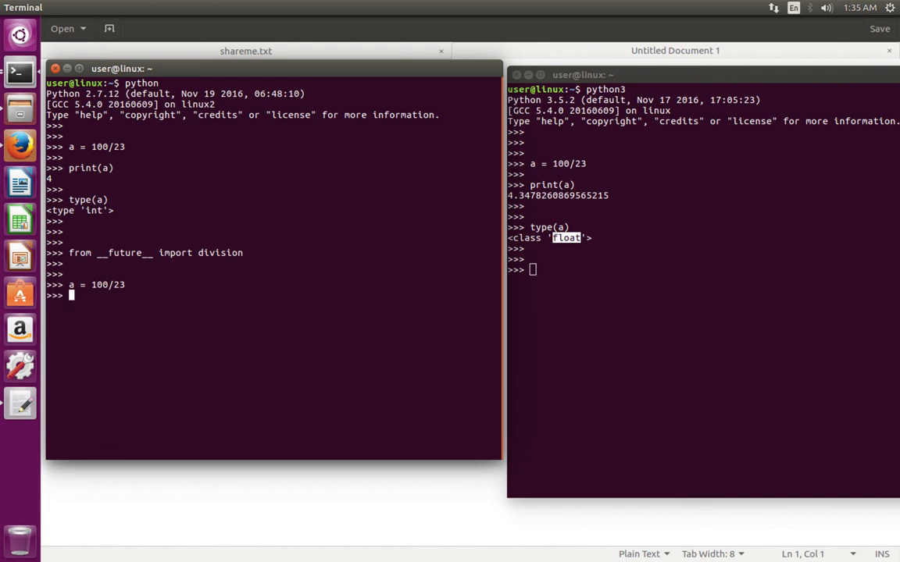
Show print(a) now gives 4.34782608696 and enter type(a).
{"action": "type", "text": "print(a)"}
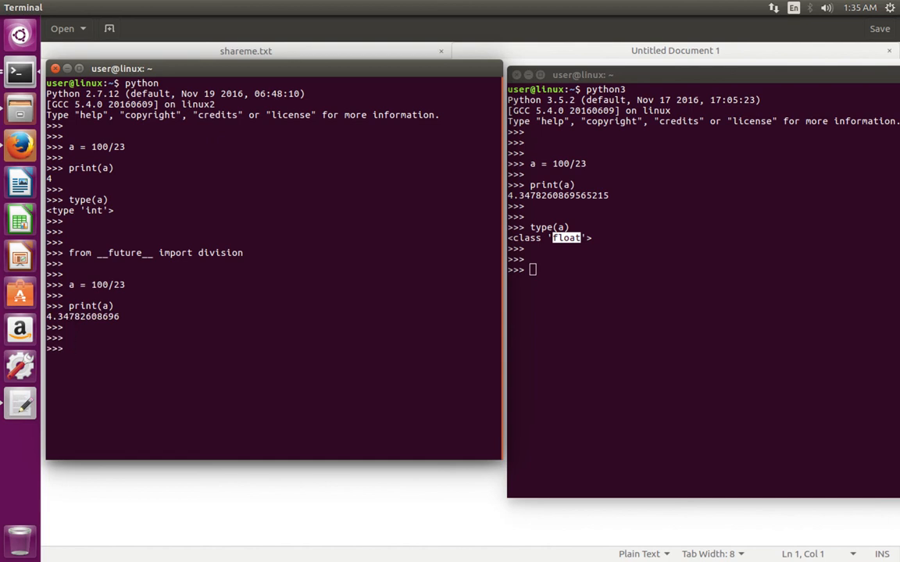
{"action": "type", "text": "type(a)"}
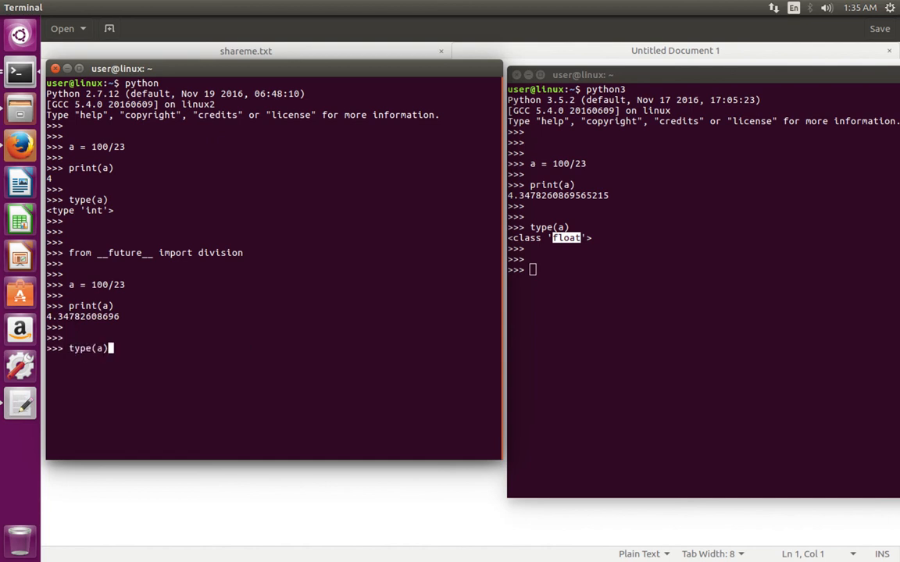